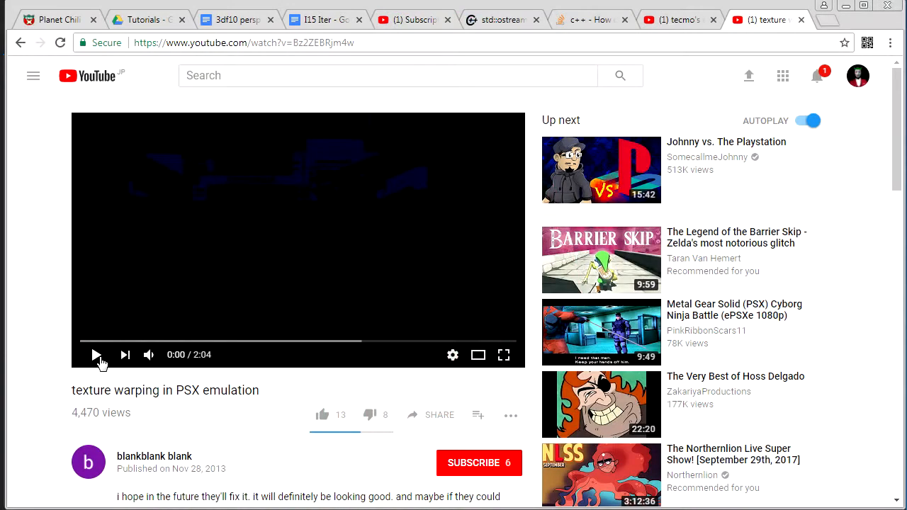
Play the PSX texture warping video for about four seconds, then pause it
{"action": "left_click", "coordinate": [97, 355]}
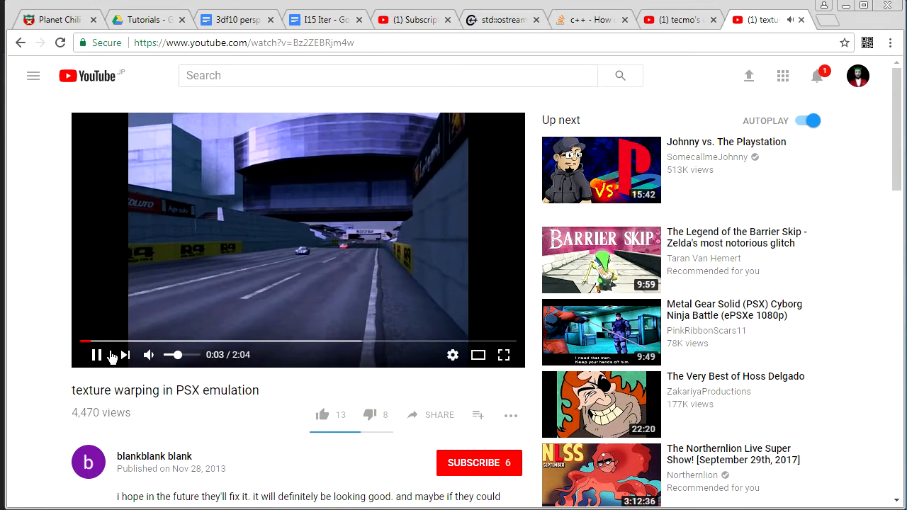
{"action": "left_click", "coordinate": [97, 354]}
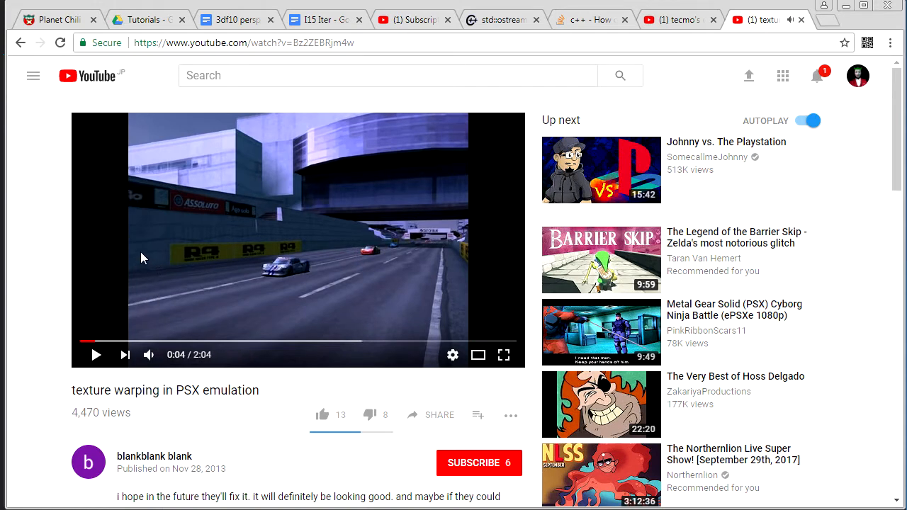
{"action": "mouse_move", "coordinate": [335, 250]}
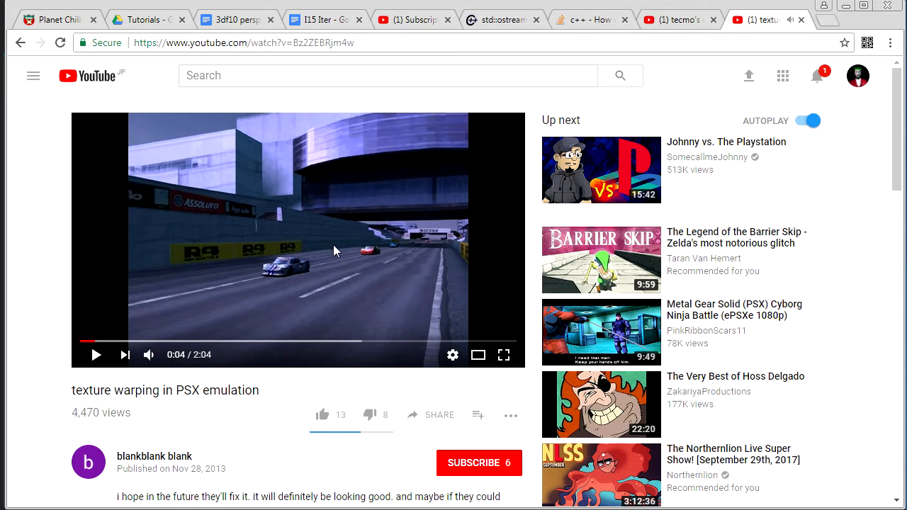
{"action": "mouse_move", "coordinate": [196, 248]}
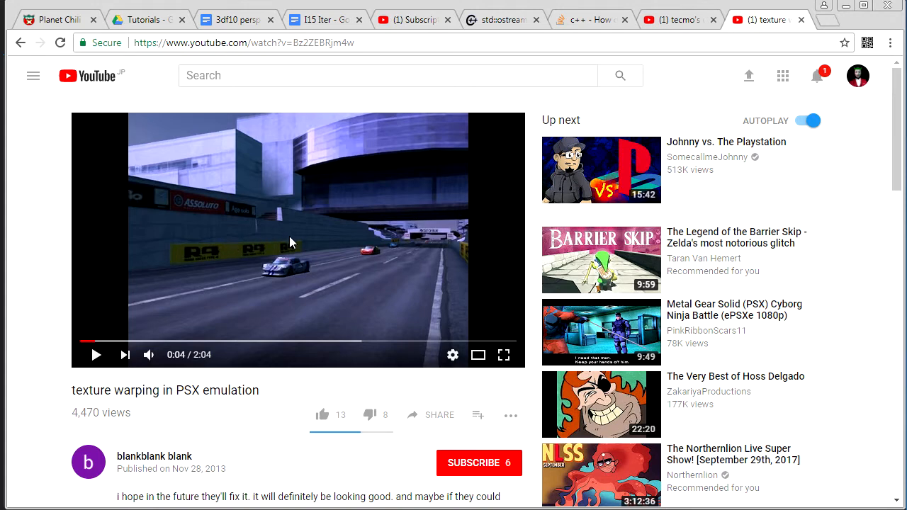
{"action": "mouse_move", "coordinate": [190, 237]}
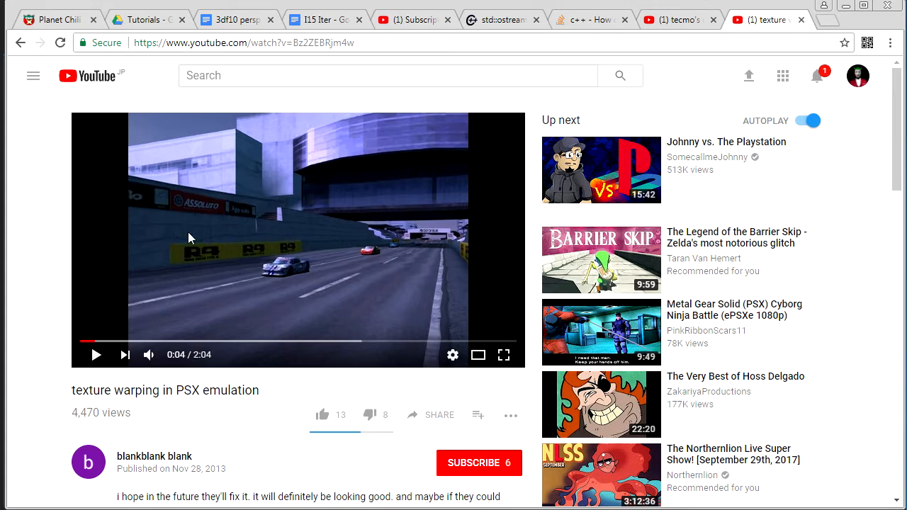
{"action": "mouse_move", "coordinate": [369, 222]}
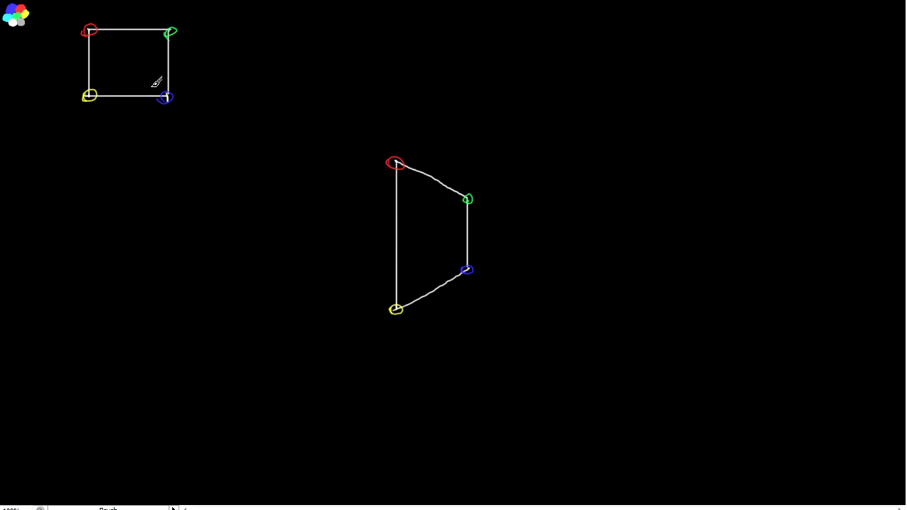
Brush faint horizontal texture stripes inside the small coloured-corner square
{"action": "left_click_drag", "start_coordinate": [109, 48], "coordinate": [152, 81]}
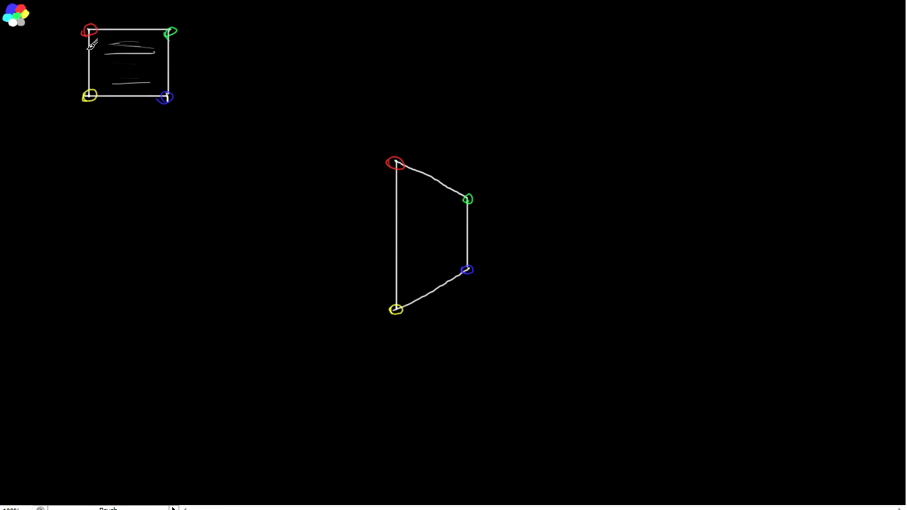
{"action": "mouse_move", "coordinate": [168, 40]}
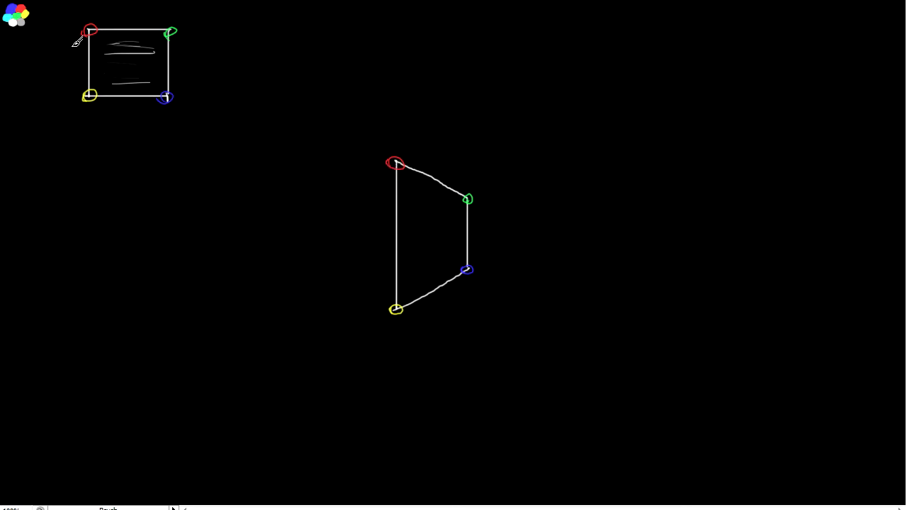
{"action": "mouse_move", "coordinate": [296, 147]}
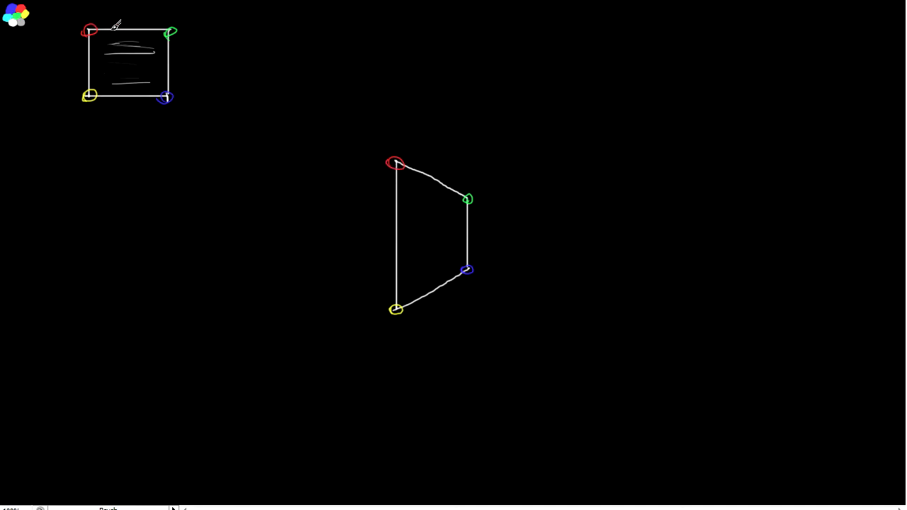
{"action": "mouse_move", "coordinate": [443, 186]}
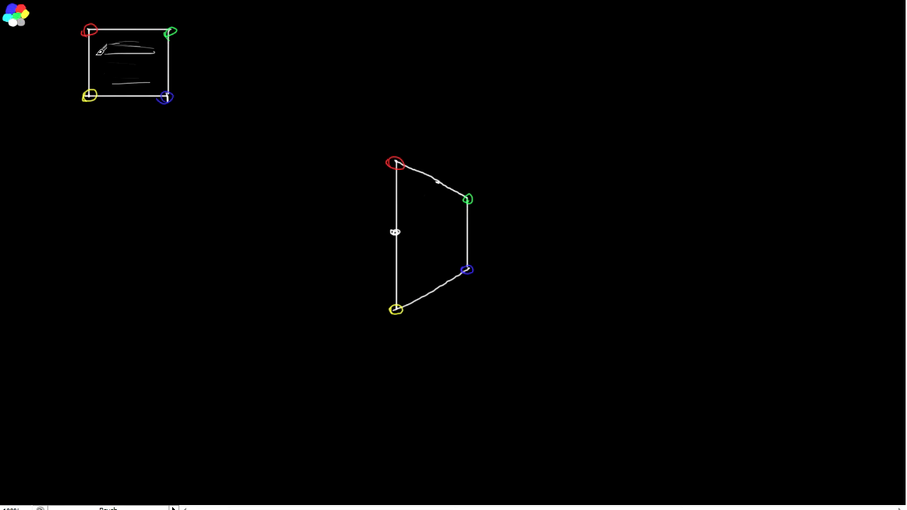
{"action": "mouse_move", "coordinate": [393, 256]}
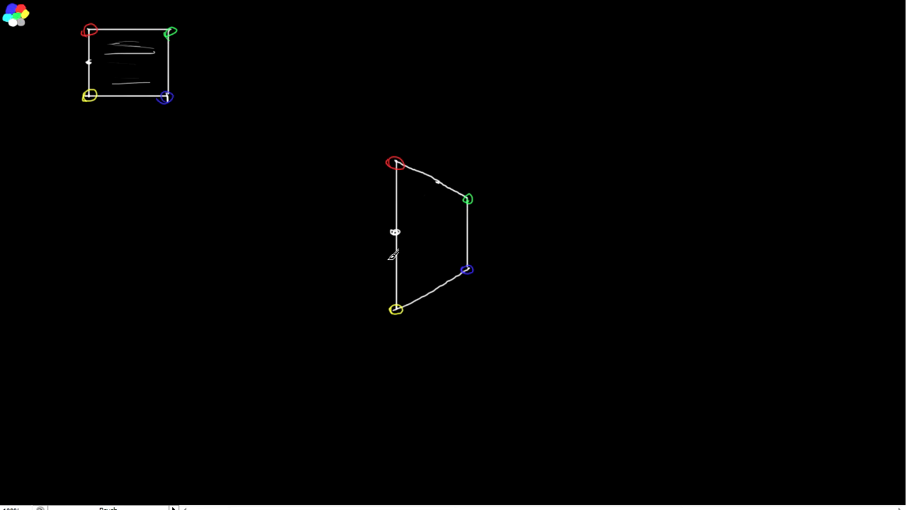
{"action": "mouse_move", "coordinate": [472, 237]}
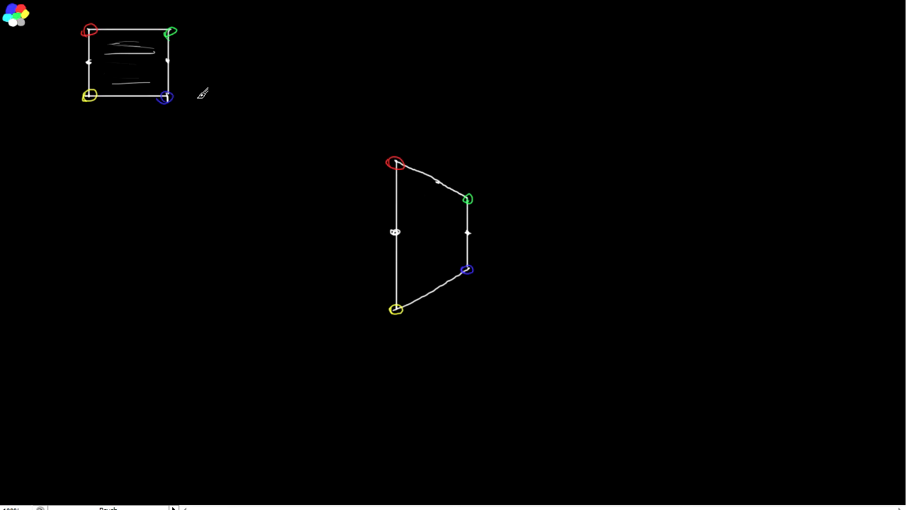
{"action": "mouse_move", "coordinate": [484, 207]}
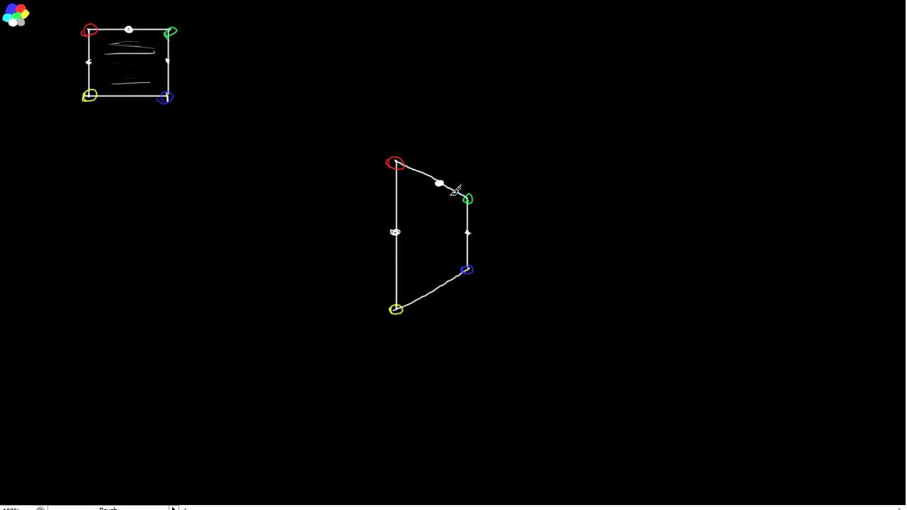
{"action": "mouse_move", "coordinate": [394, 240]}
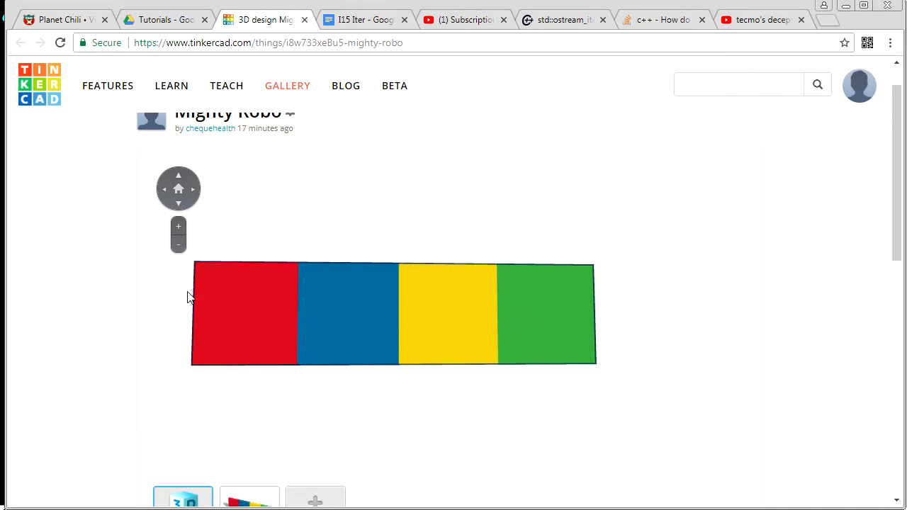
{"action": "mouse_move", "coordinate": [257, 303]}
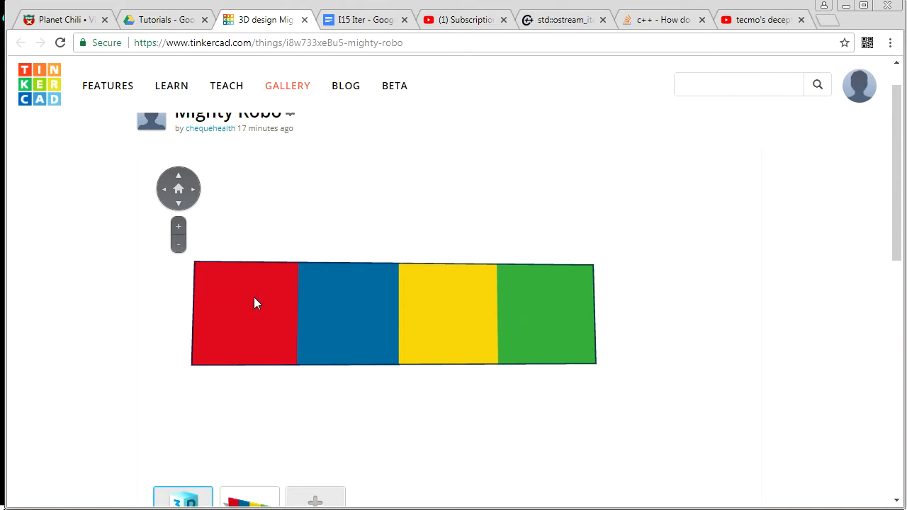
{"action": "mouse_move", "coordinate": [389, 314]}
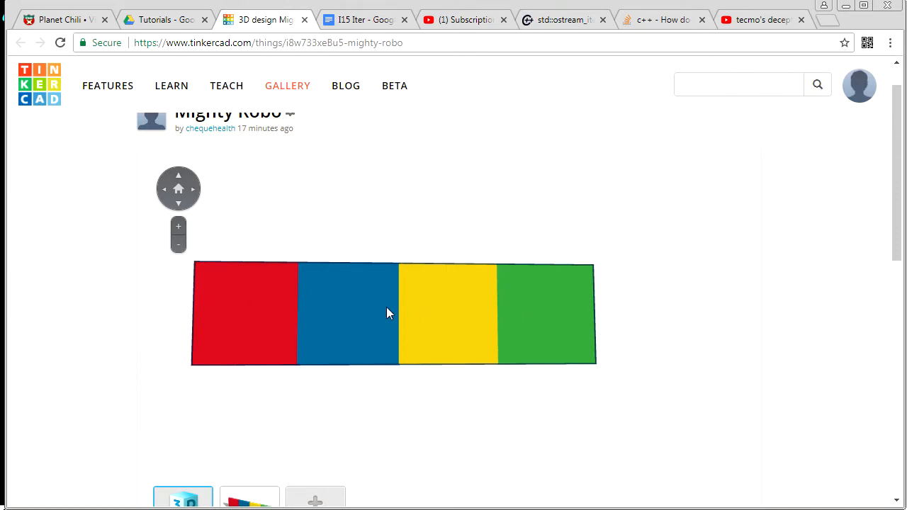
{"action": "mouse_move", "coordinate": [406, 344]}
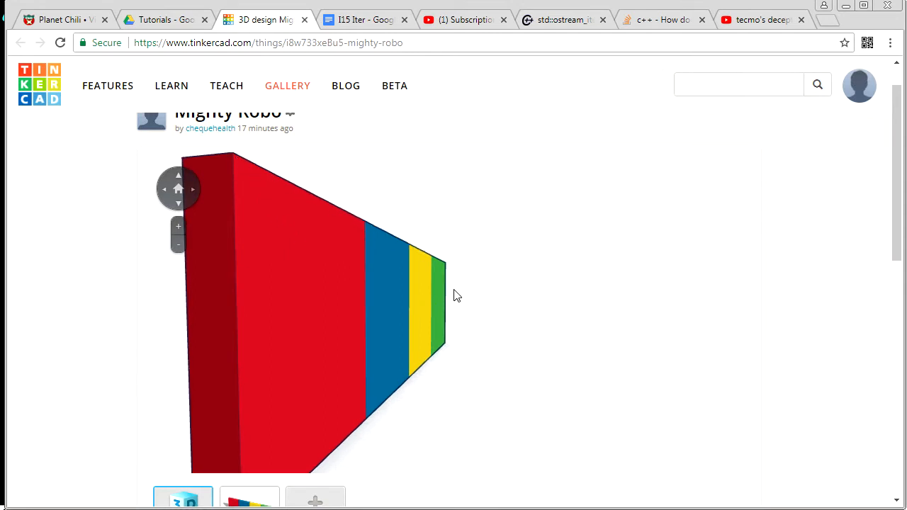
{"action": "mouse_move", "coordinate": [404, 293]}
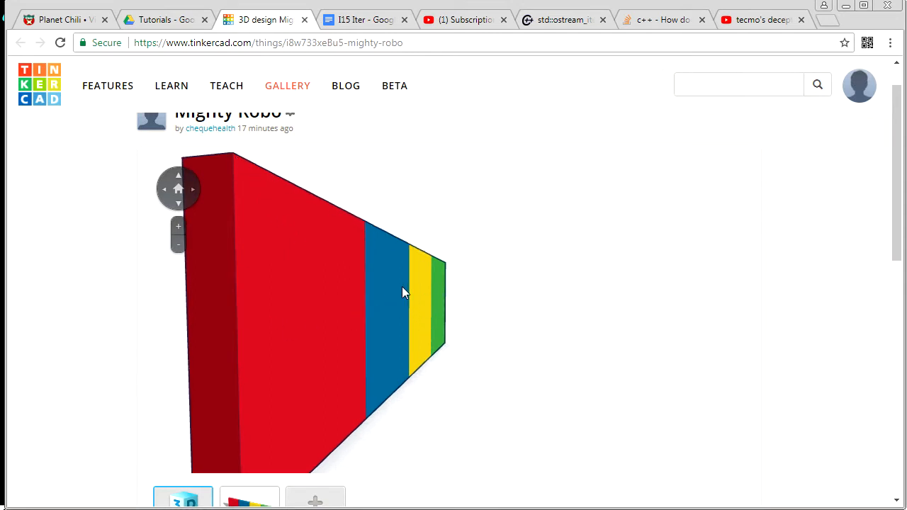
{"action": "mouse_move", "coordinate": [408, 265]}
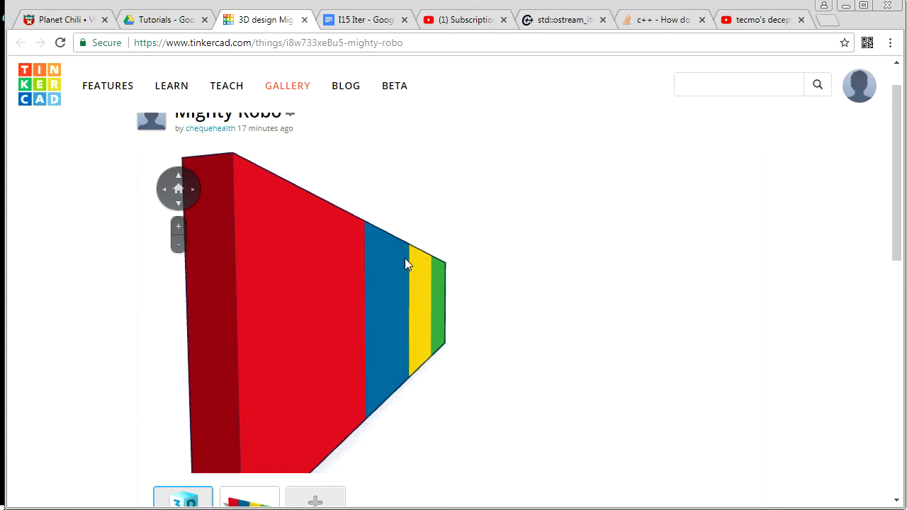
{"action": "mouse_move", "coordinate": [415, 356]}
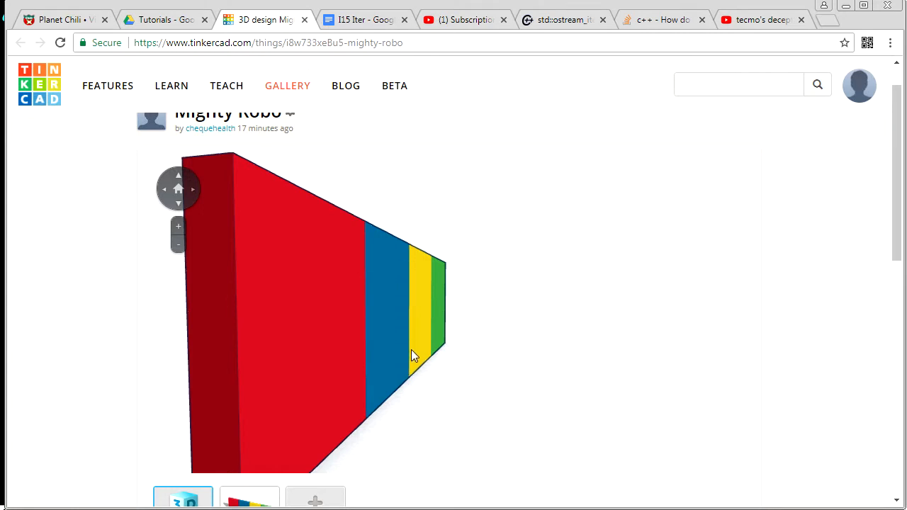
{"action": "mouse_move", "coordinate": [388, 305]}
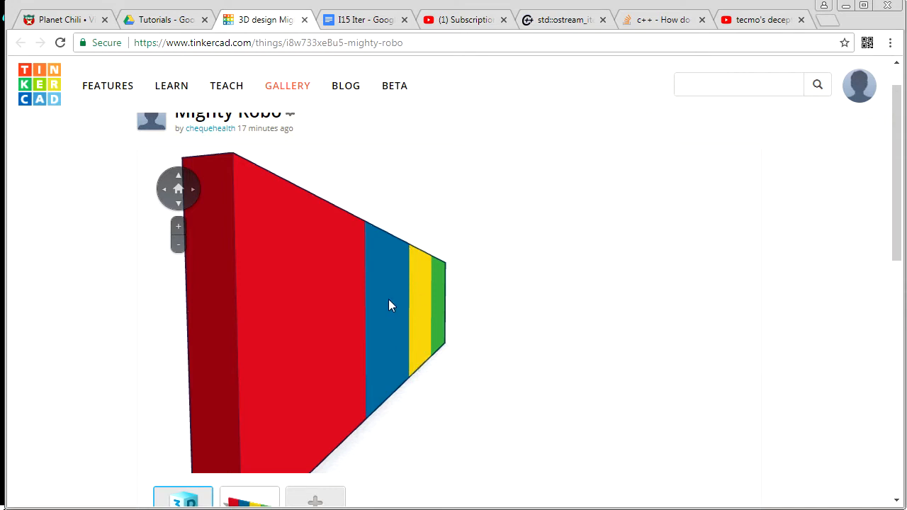
{"action": "mouse_move", "coordinate": [413, 256]}
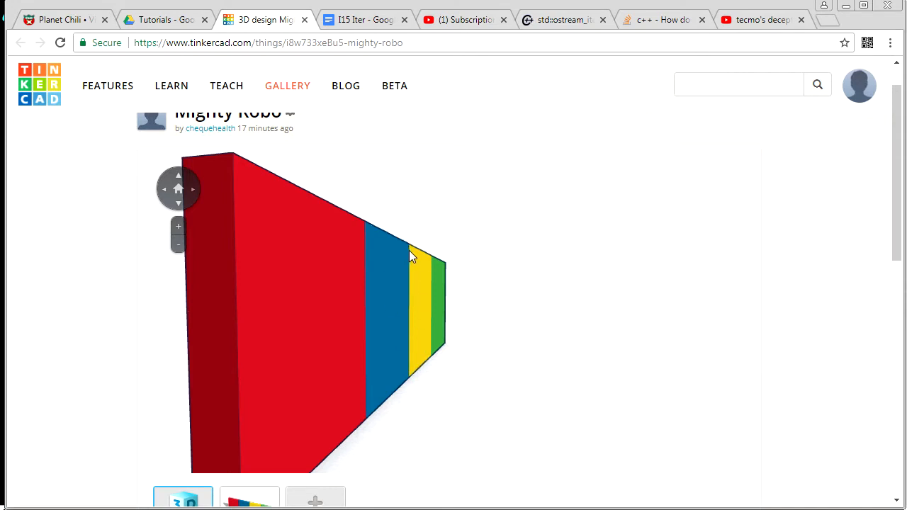
{"action": "mouse_move", "coordinate": [407, 237]}
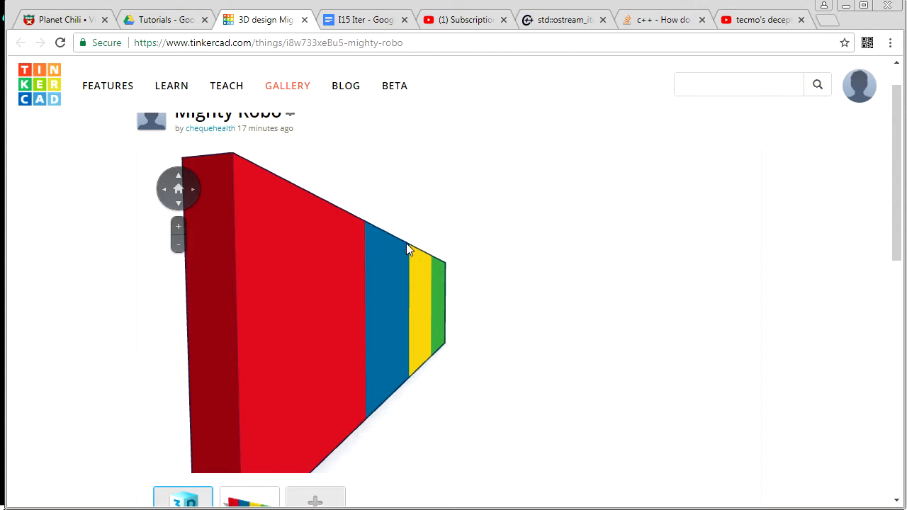
{"action": "mouse_move", "coordinate": [413, 256]}
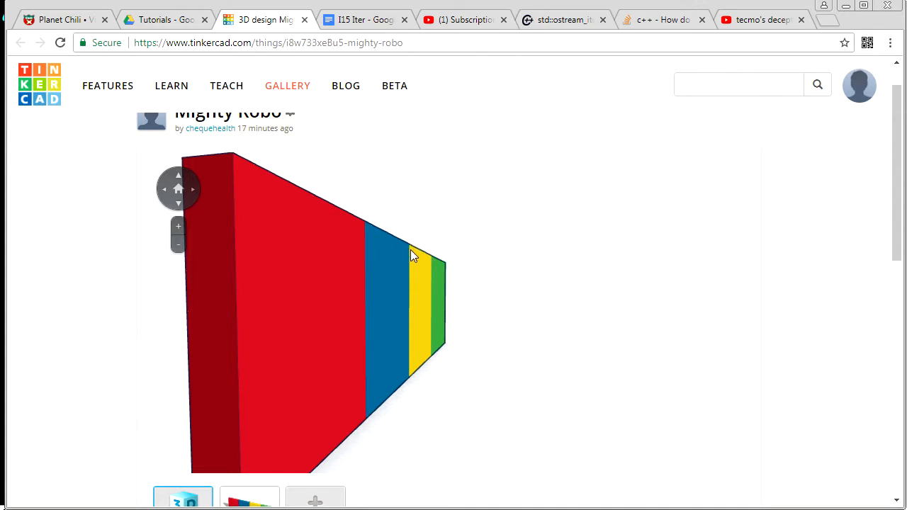
{"action": "mouse_move", "coordinate": [236, 156]}
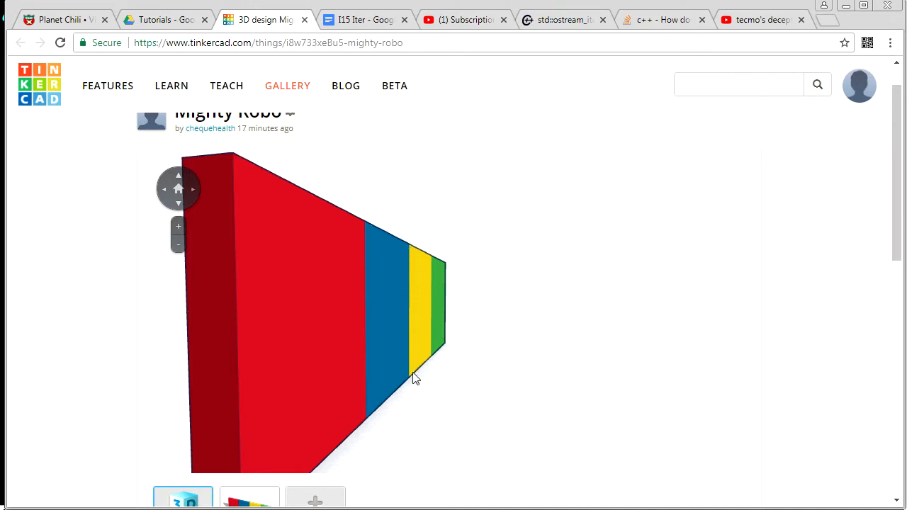
{"action": "mouse_move", "coordinate": [262, 182]}
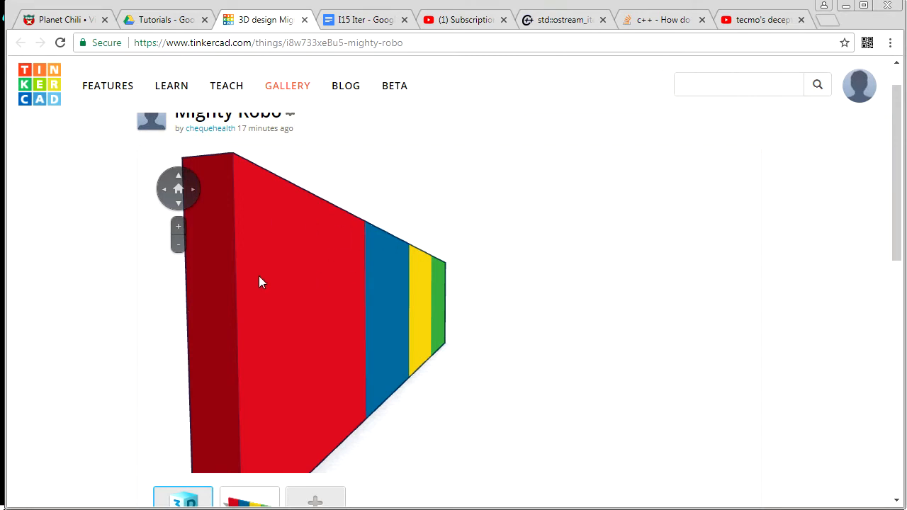
{"action": "mouse_move", "coordinate": [235, 161]}
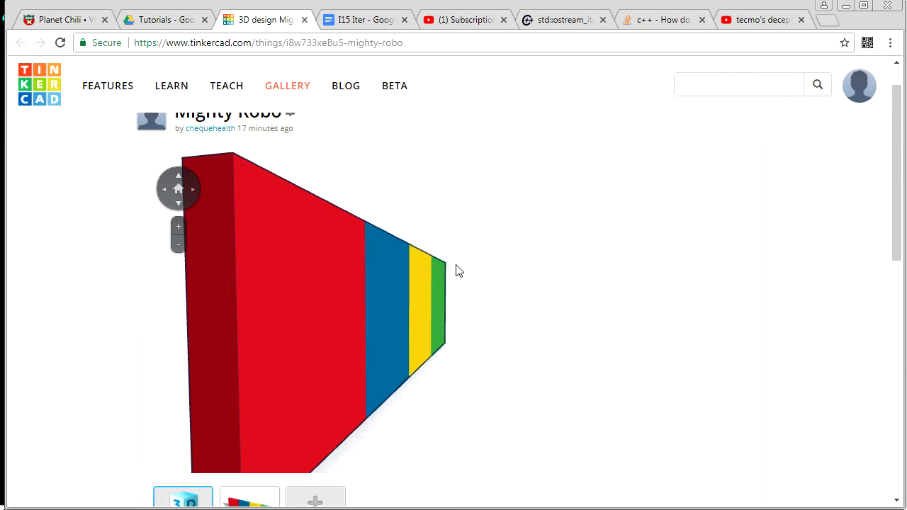
{"action": "mouse_move", "coordinate": [373, 225]}
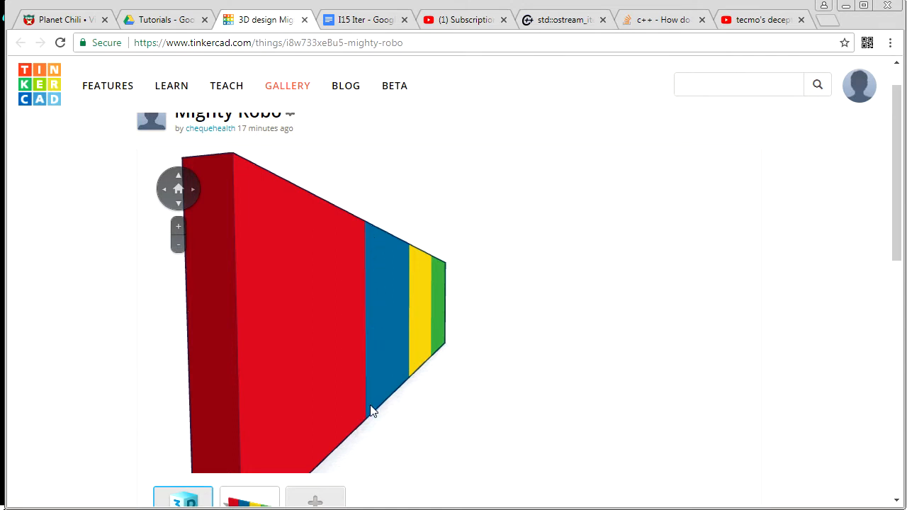
{"action": "mouse_move", "coordinate": [383, 236]}
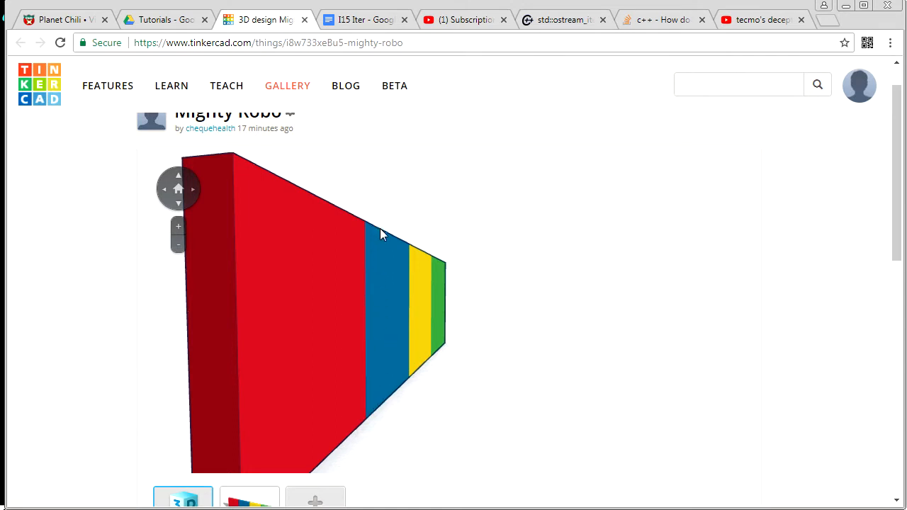
{"action": "mouse_move", "coordinate": [394, 250]}
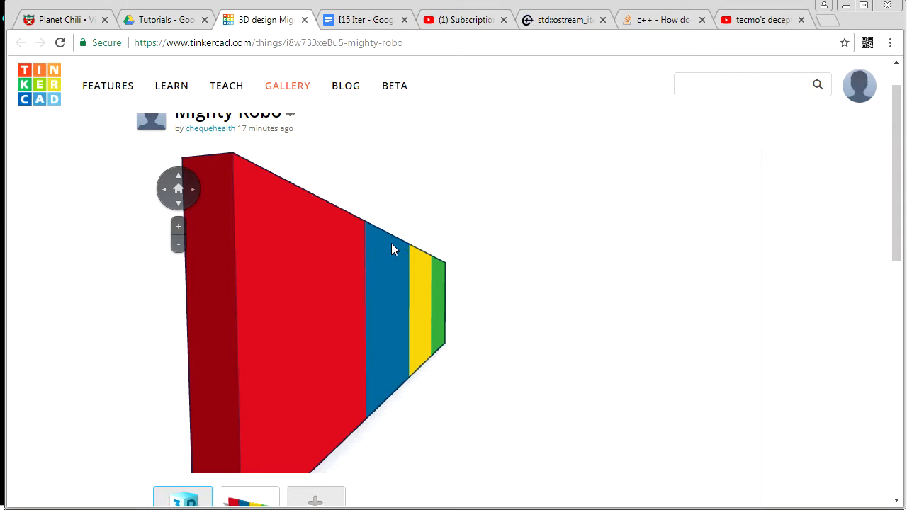
{"action": "mouse_move", "coordinate": [415, 284]}
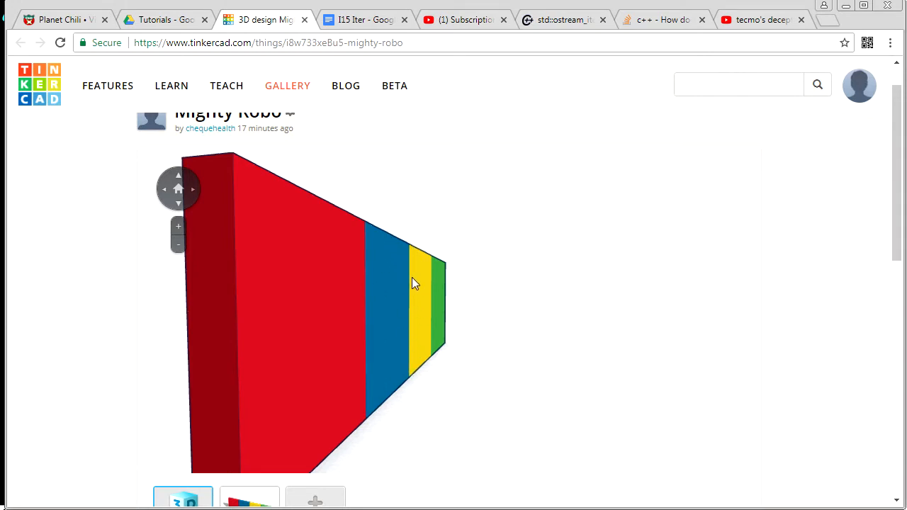
{"action": "mouse_move", "coordinate": [405, 267]}
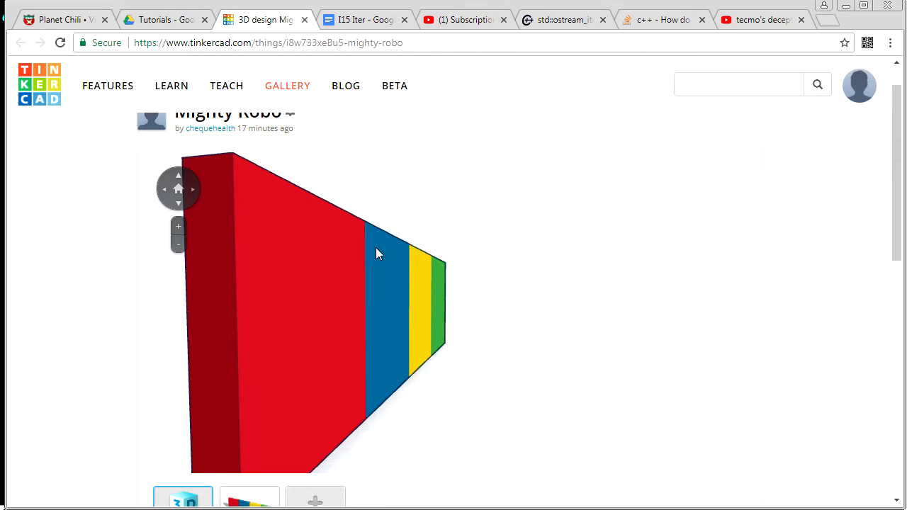
{"action": "mouse_move", "coordinate": [452, 282]}
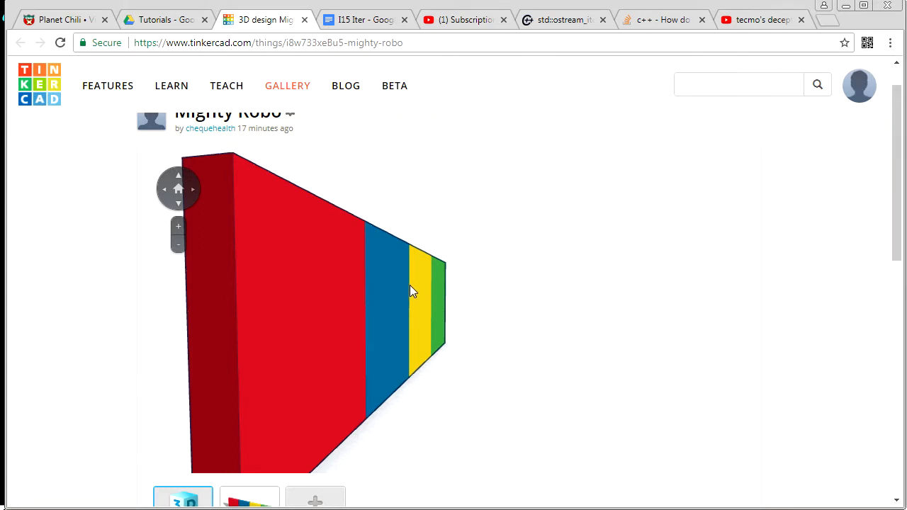
{"action": "mouse_move", "coordinate": [435, 291]}
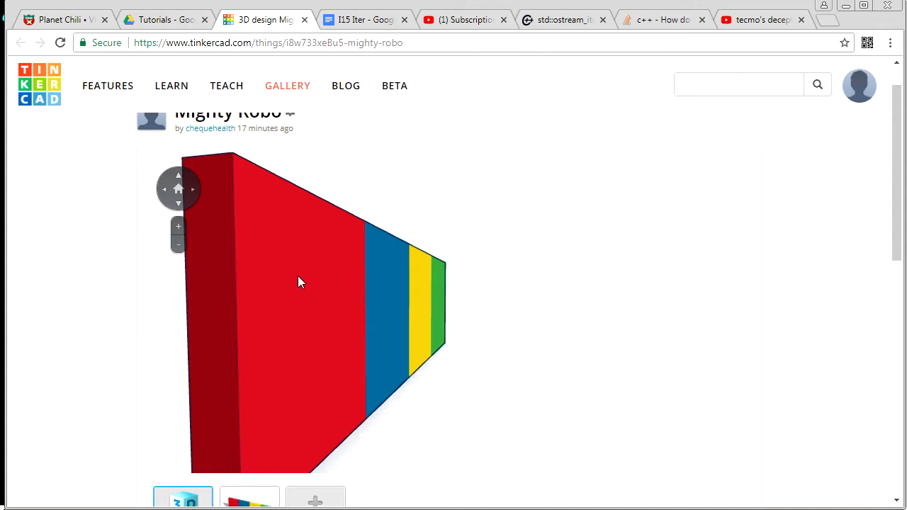
{"action": "mouse_move", "coordinate": [238, 159]}
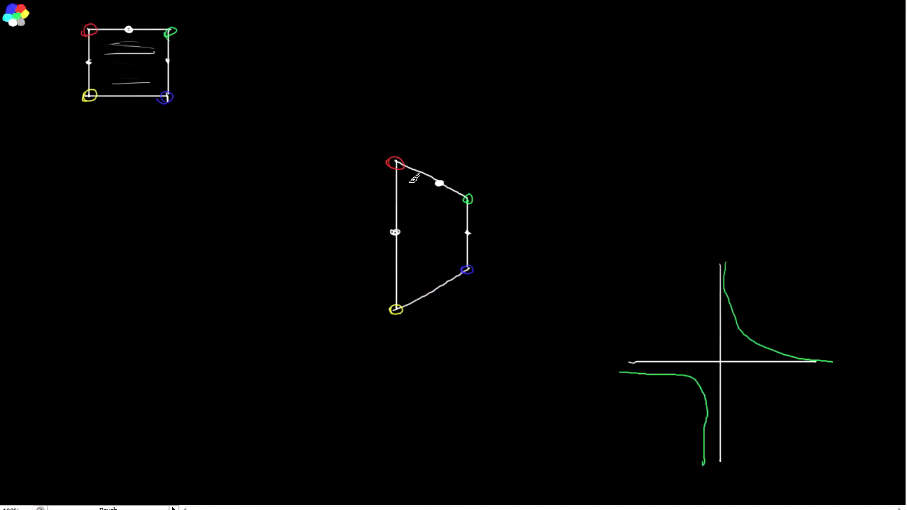
{"action": "mouse_move", "coordinate": [528, 140]}
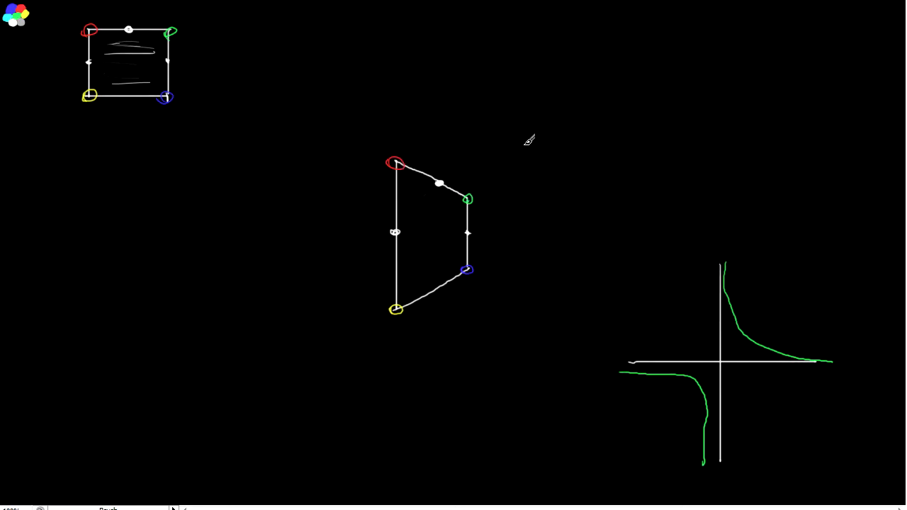
Handwrite a cyan 1/z above and right of the trapezoid
{"action": "left_click_drag", "start_coordinate": [521, 117], "coordinate": [521, 173]}
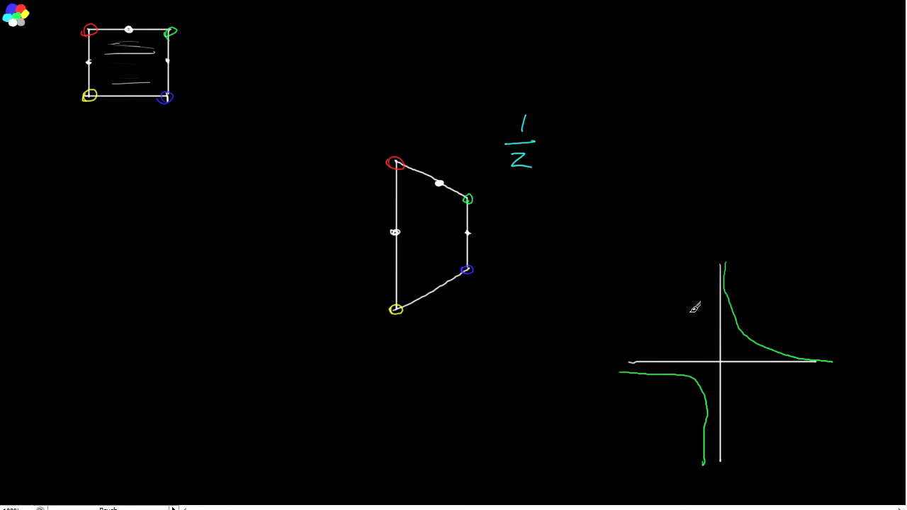
{"action": "mouse_move", "coordinate": [613, 376]}
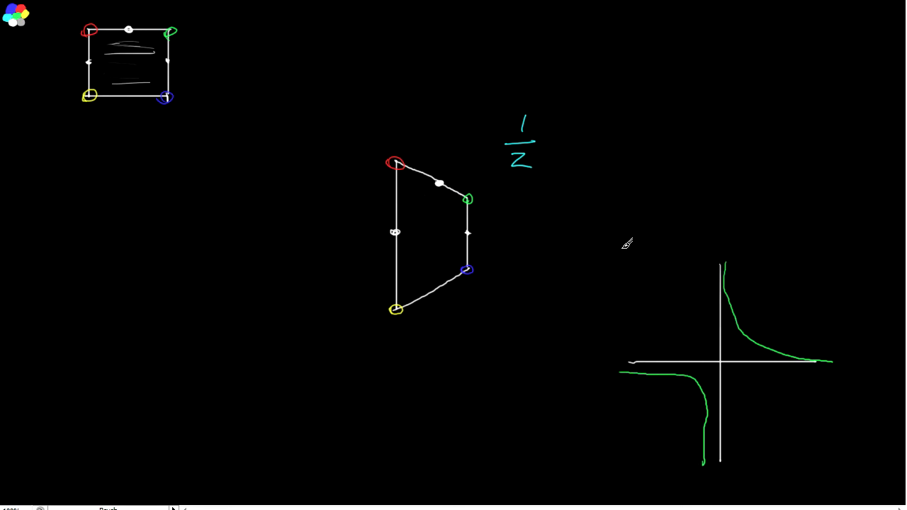
{"action": "mouse_move", "coordinate": [550, 179]}
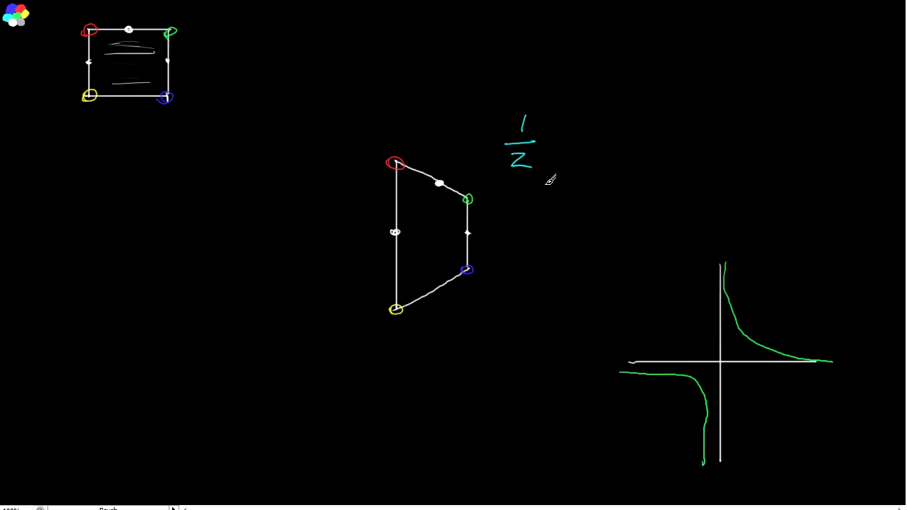
{"action": "mouse_move", "coordinate": [389, 239]}
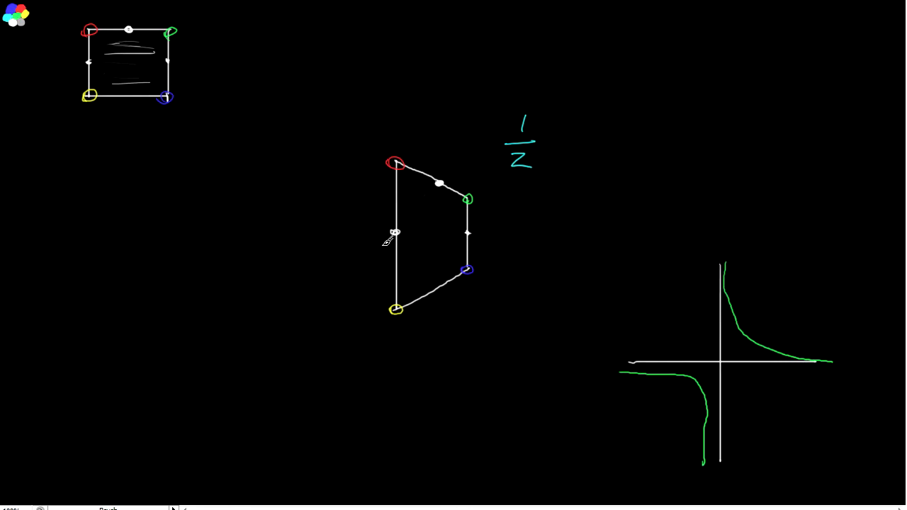
{"action": "mouse_move", "coordinate": [411, 223]}
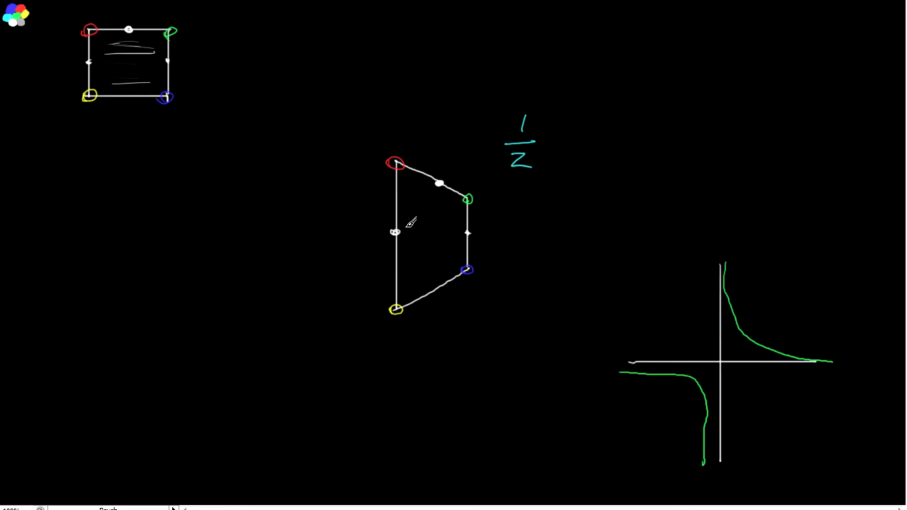